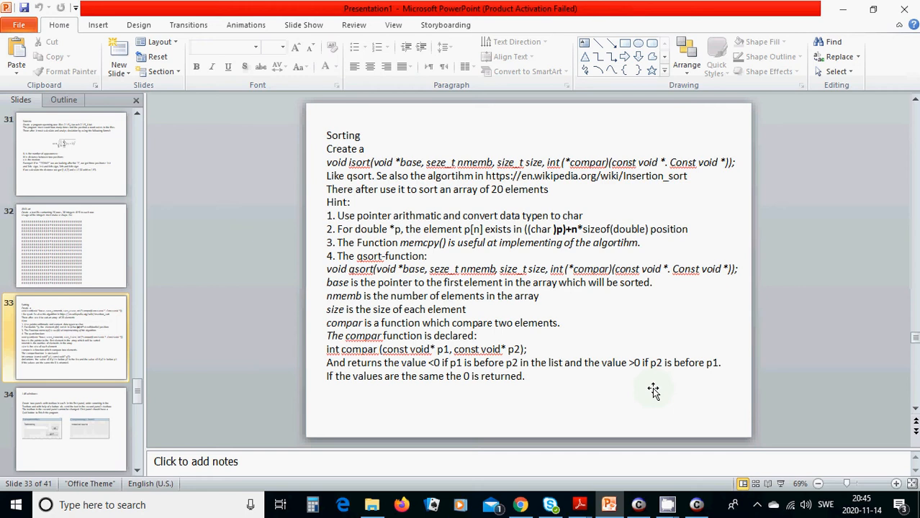
mouse_move(323, 178)
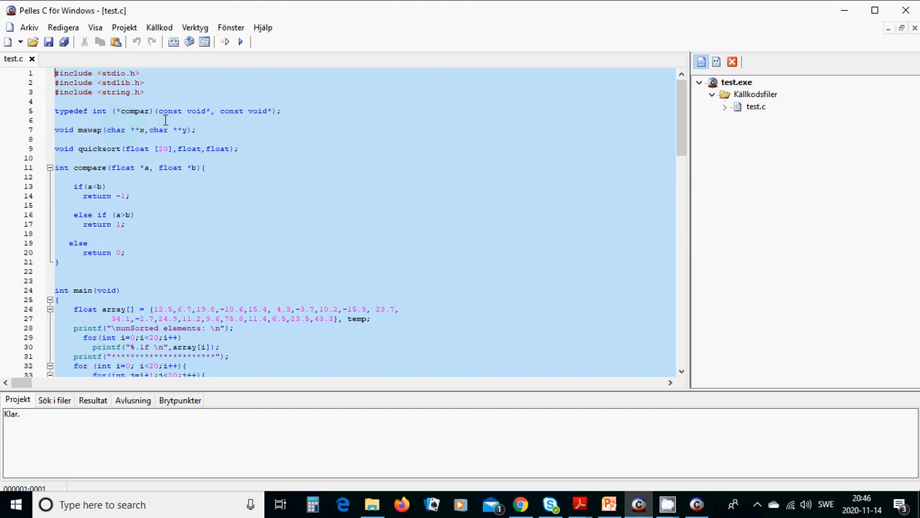
mouse_move(255, 126)
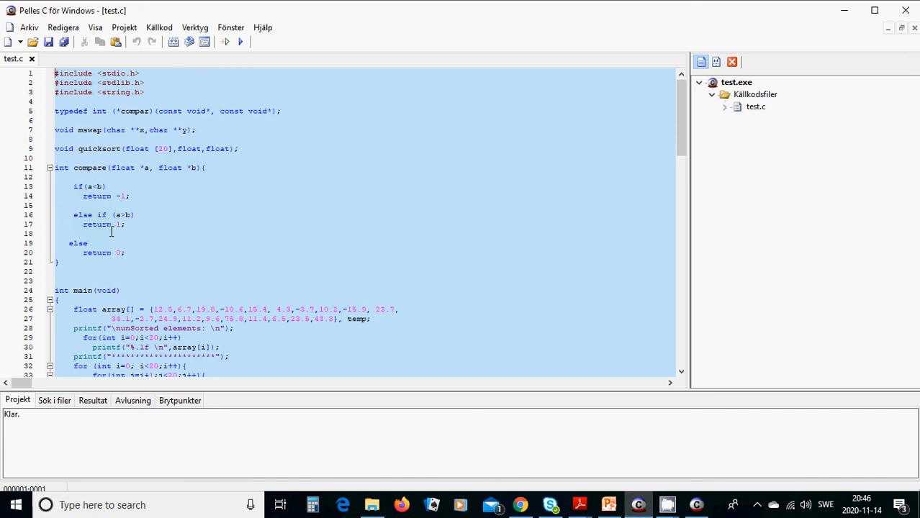
mouse_move(99, 262)
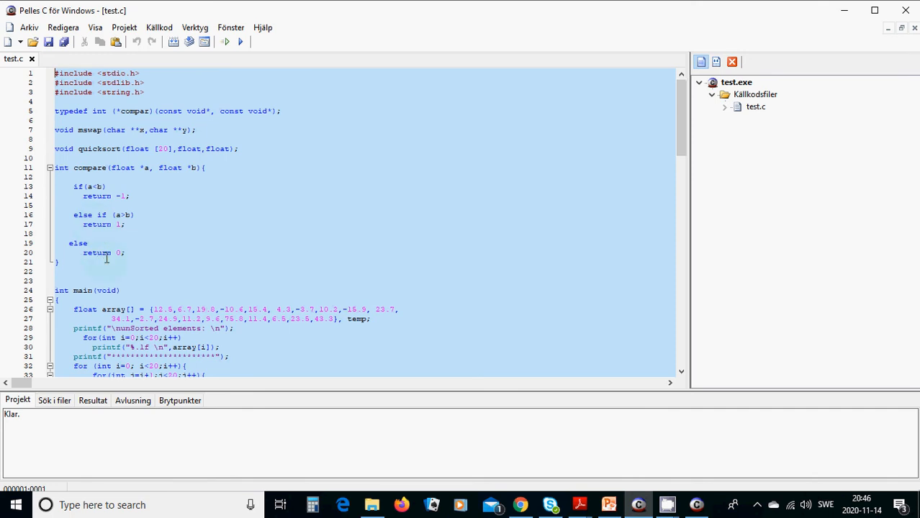
Run test.exe from the Execute toolbar button to show the 20 sorted floats in the console
scroll("down", 3)
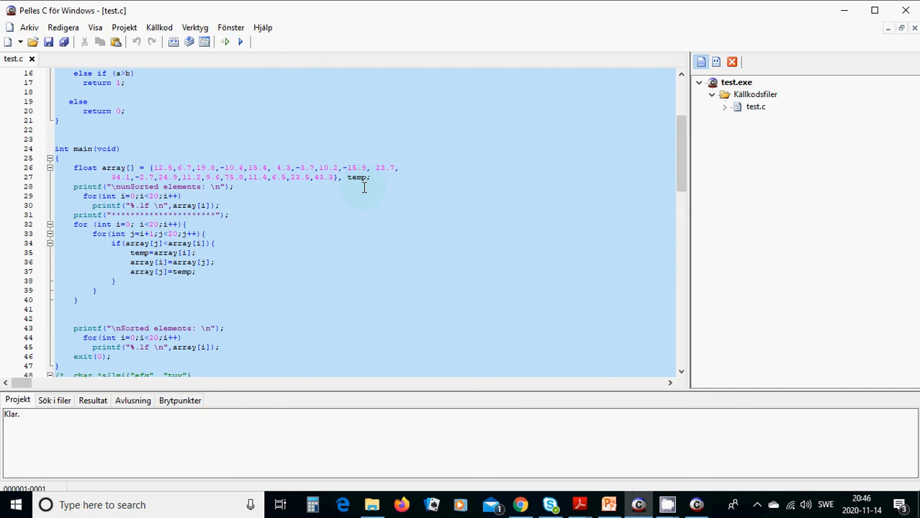
mouse_move(359, 186)
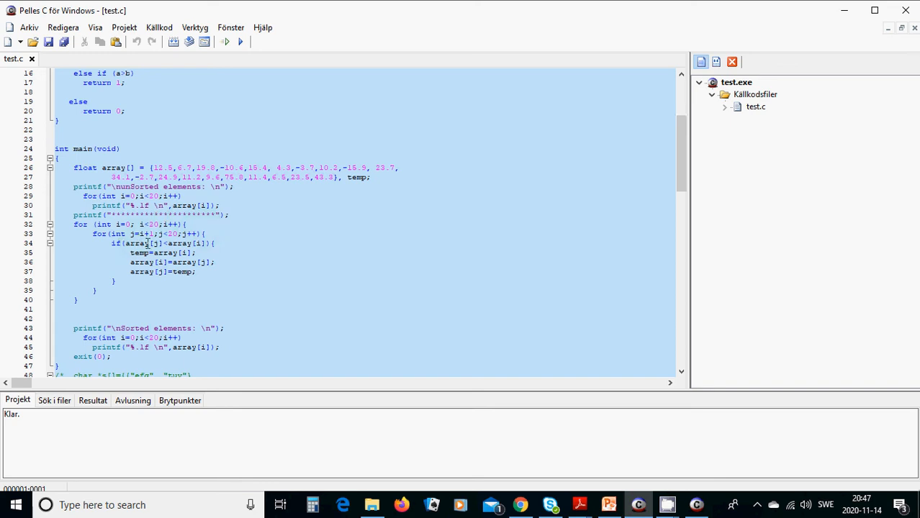
mouse_move(183, 176)
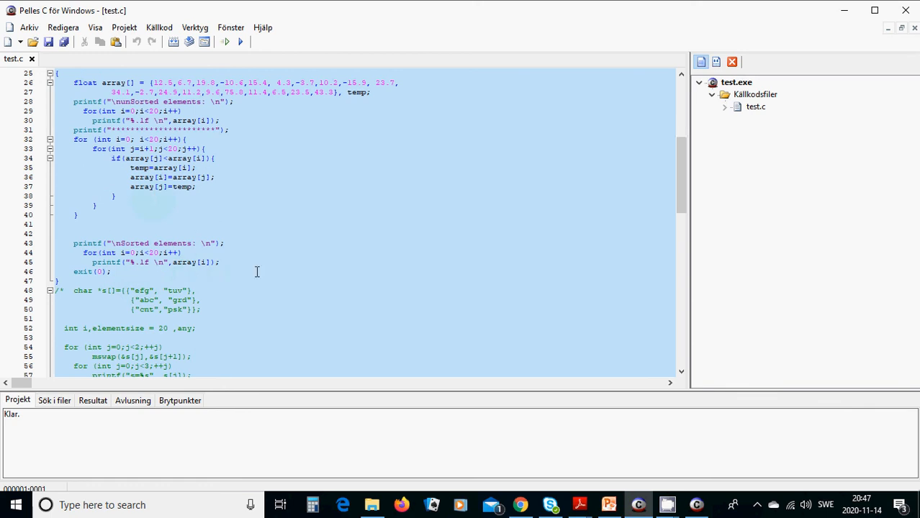
left_click(239, 41)
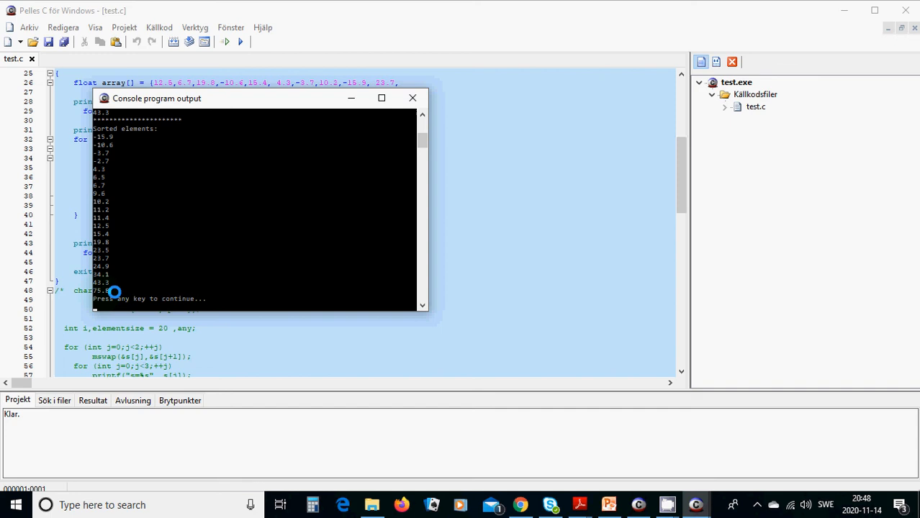
mouse_move(173, 253)
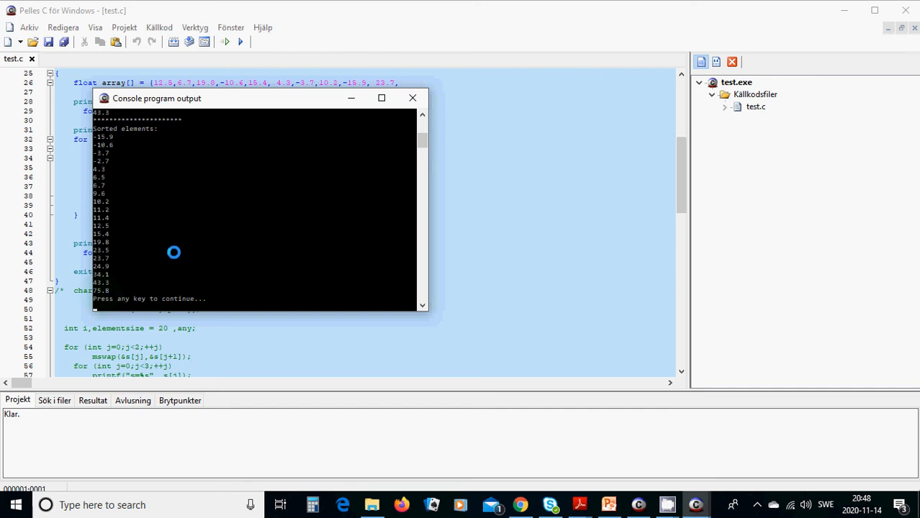